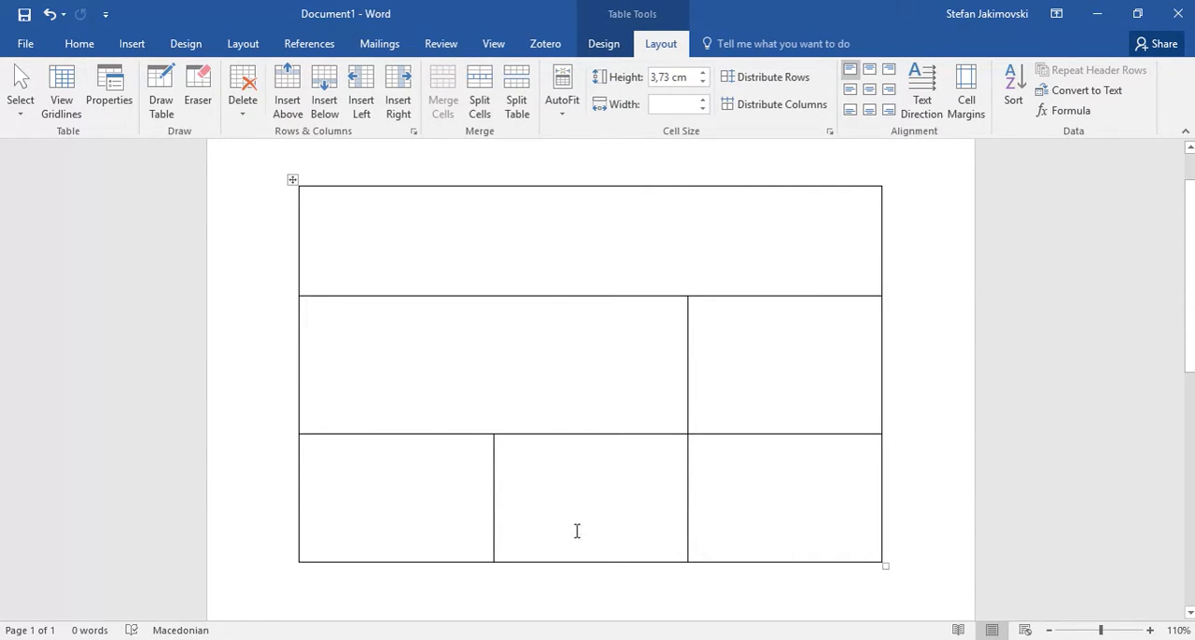
mouse_move(536, 362)
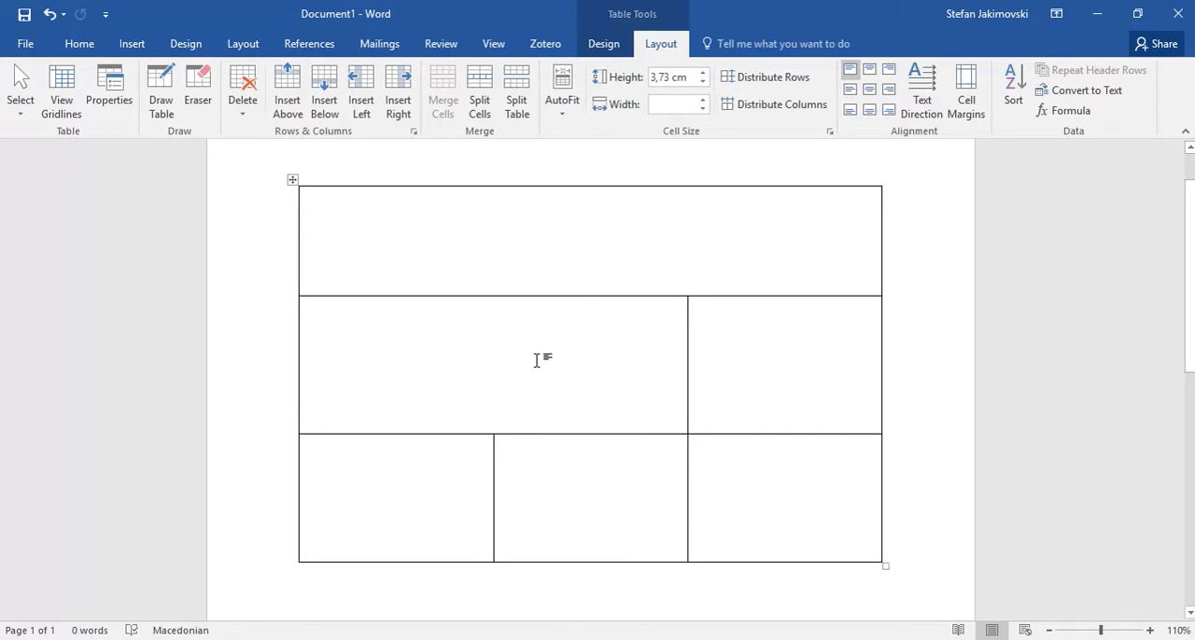
mouse_move(612, 313)
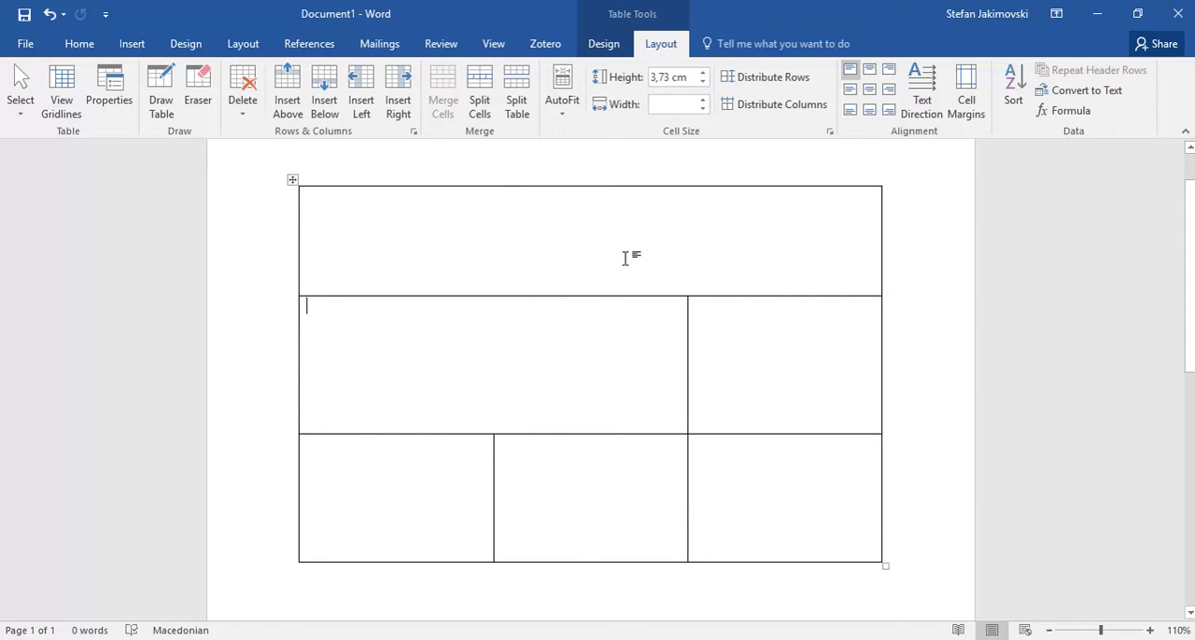
mouse_move(386, 216)
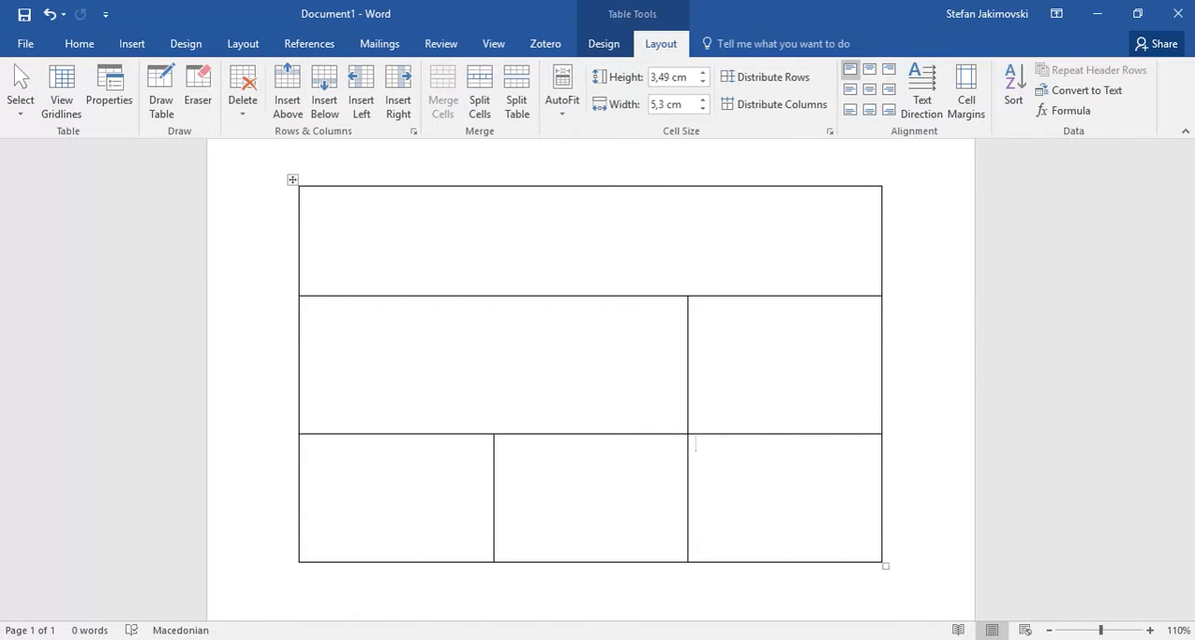
Review the table markup: three <tr> rows of three empty <td> cells, 50% wide, 500px tall
left_click(784, 447)
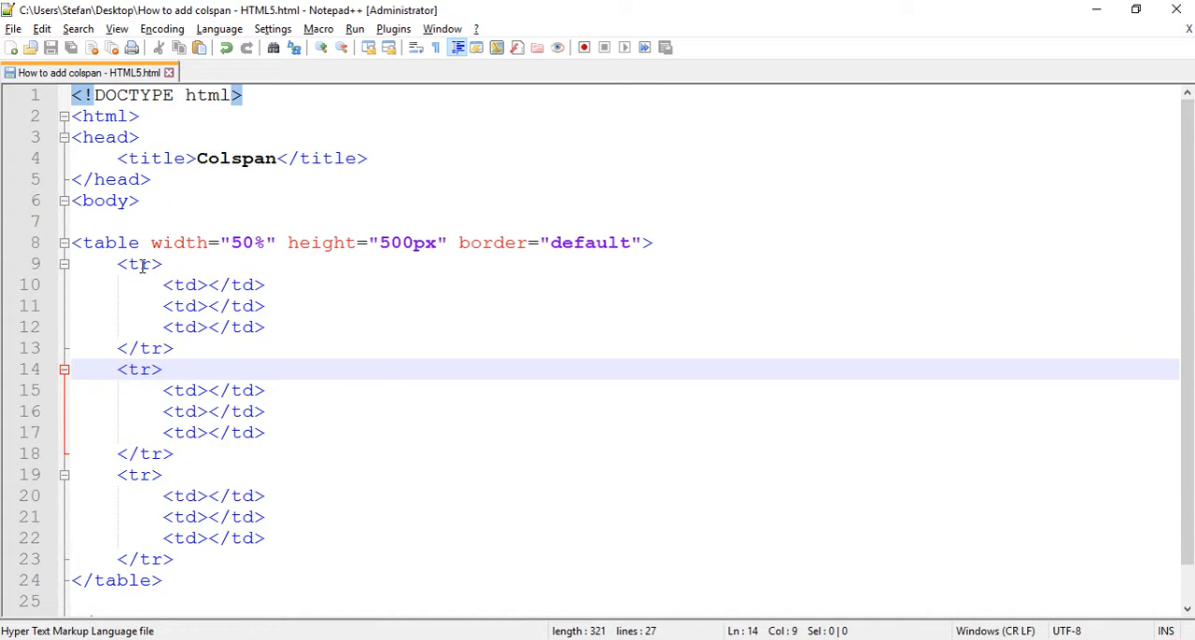
left_click(112, 243)
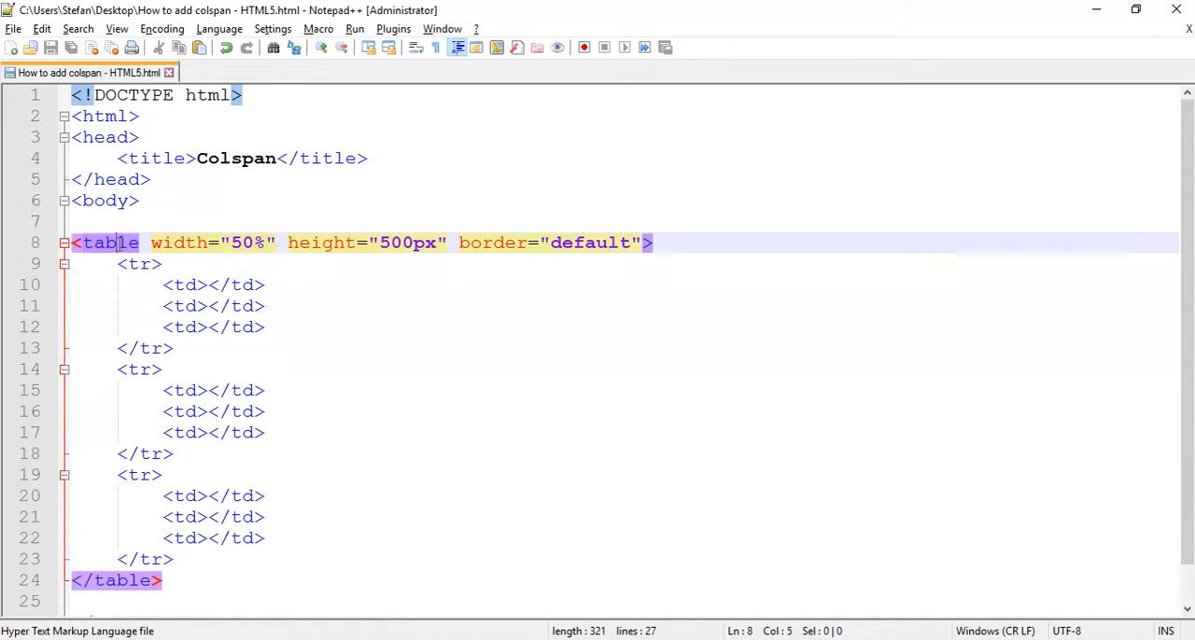
mouse_move(449, 277)
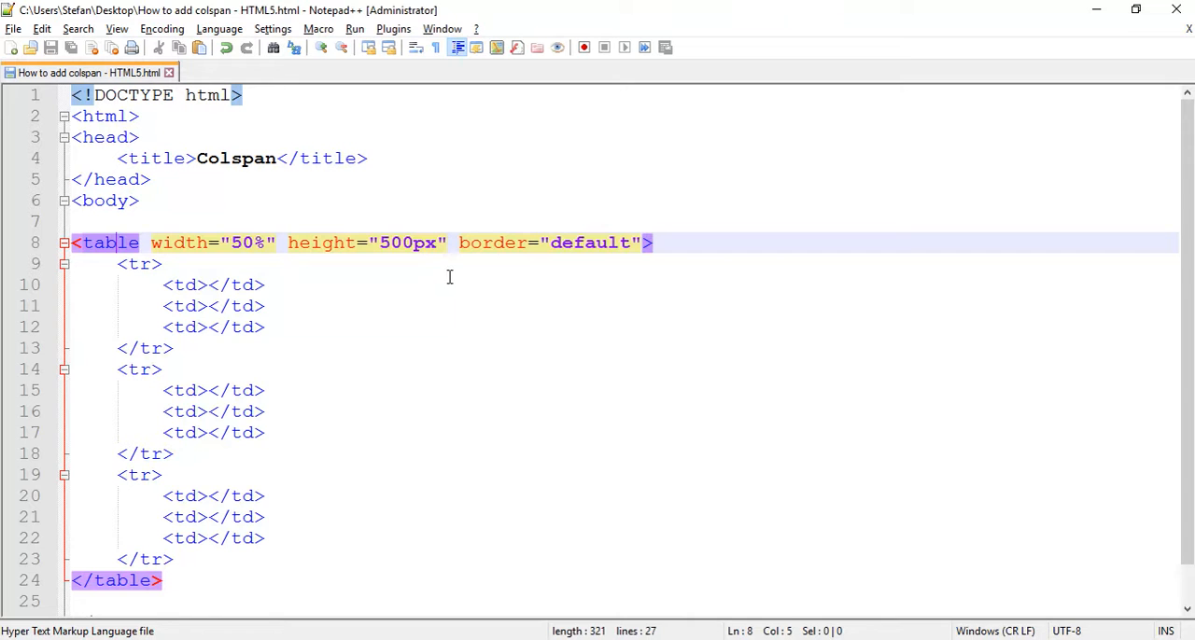
scroll("down", 3)
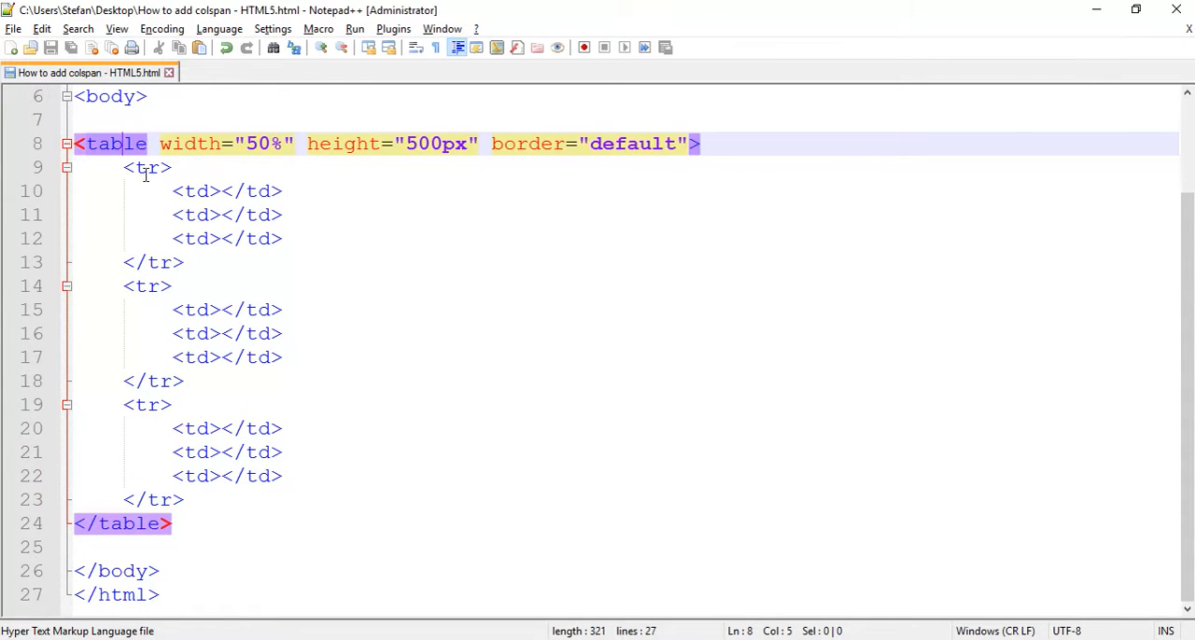
left_click_drag(124, 167, 185, 262)
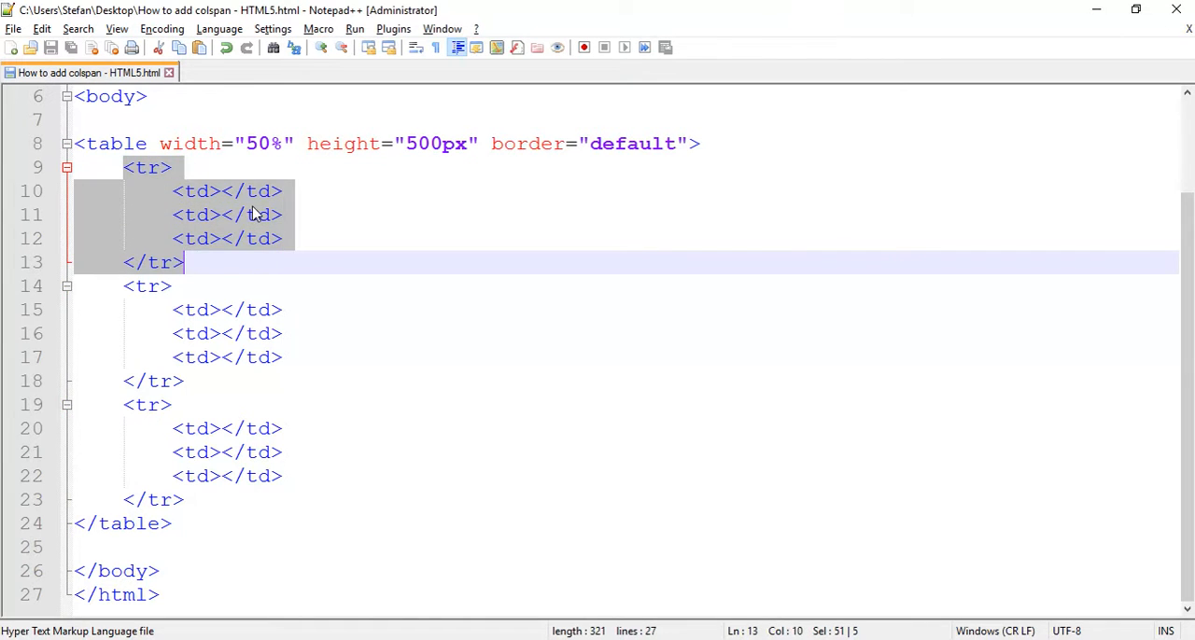
double_click(227, 215)
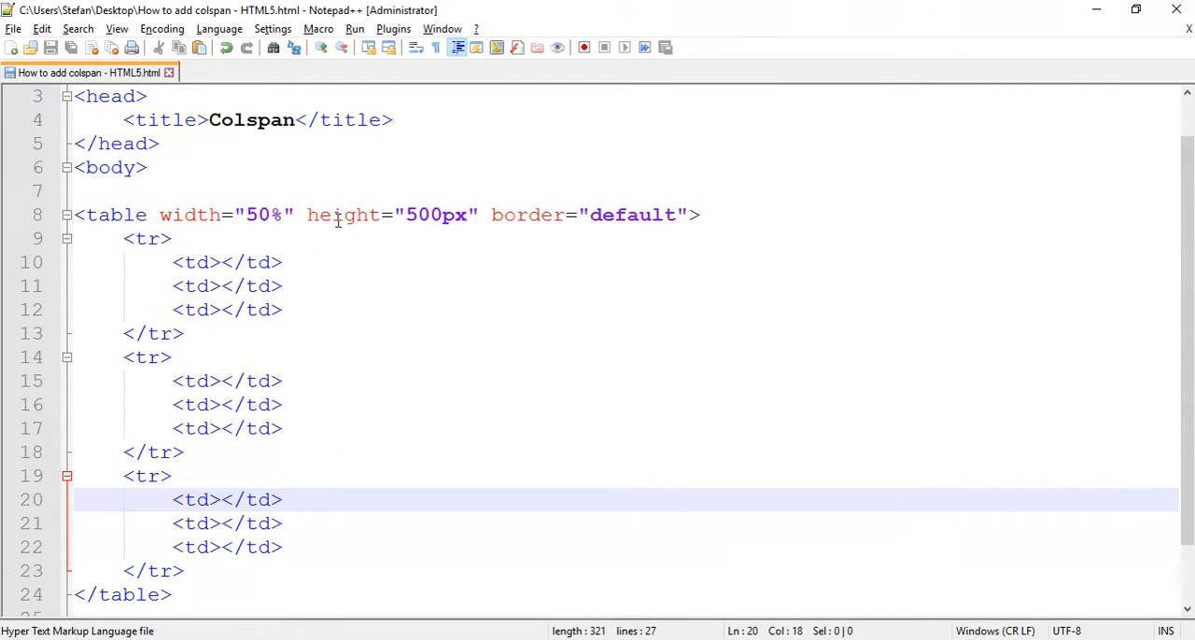
mouse_move(304, 309)
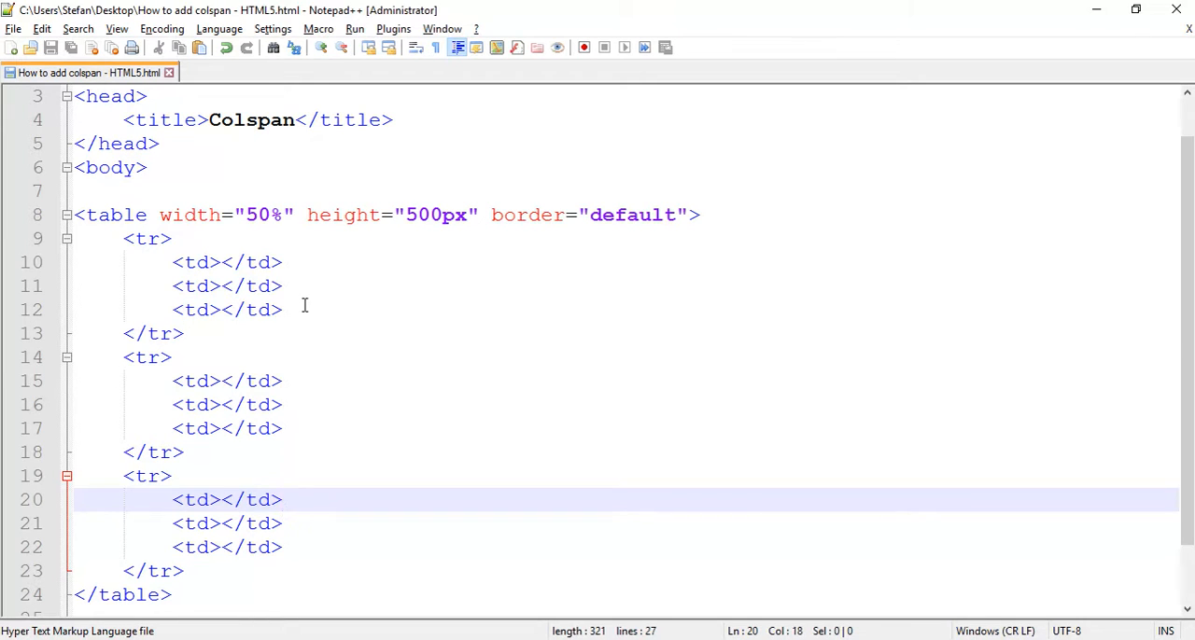
mouse_move(269, 262)
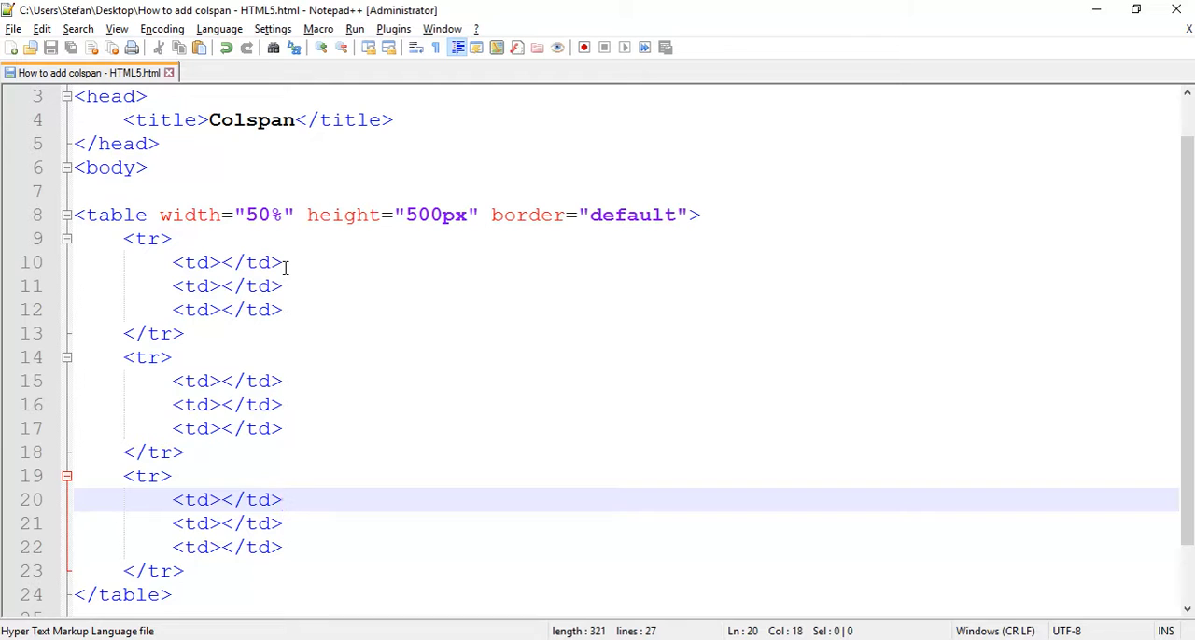
mouse_move(297, 315)
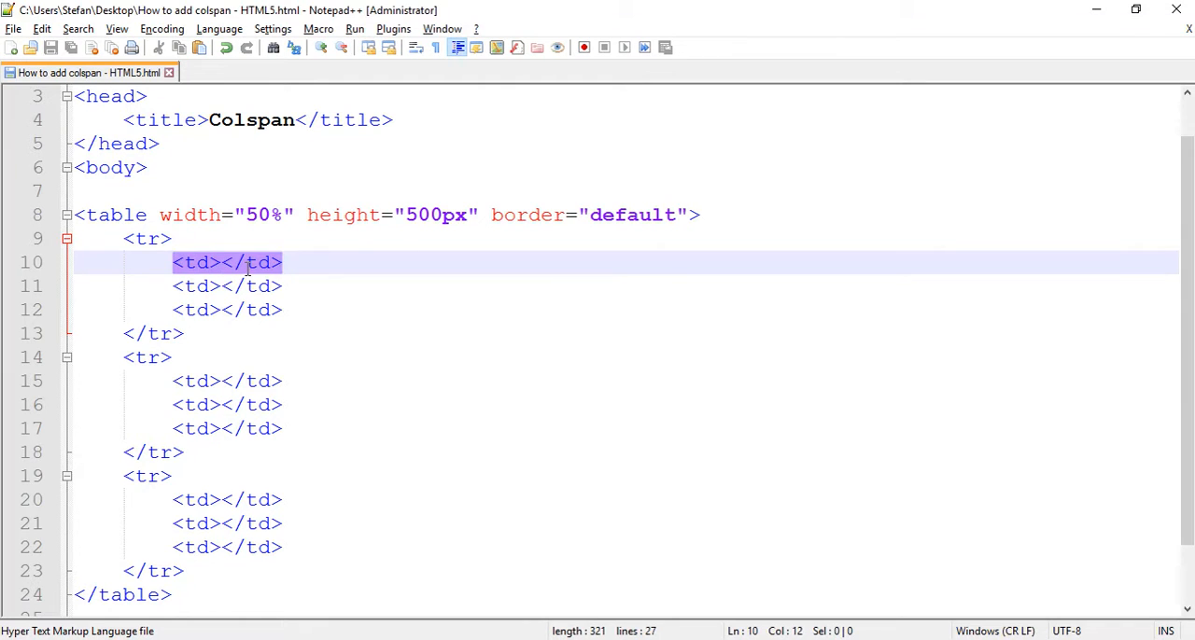
Add colspan="3" to the first row's cell, delete its two other cells, and view the browser
type("colspan")
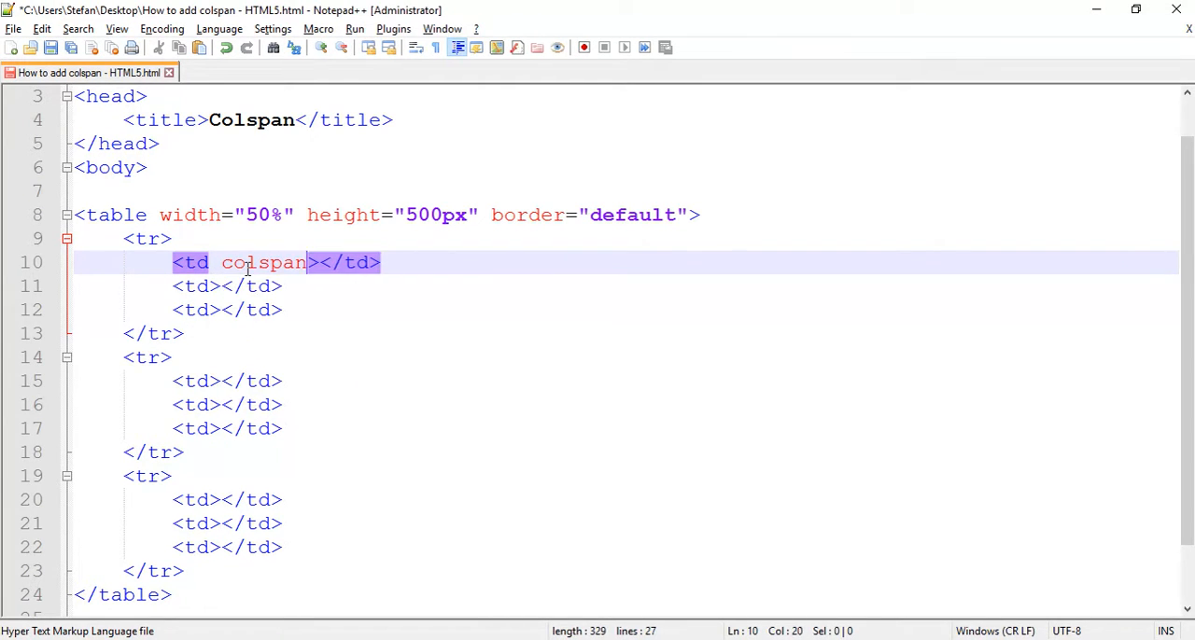
type("=\"3\"")
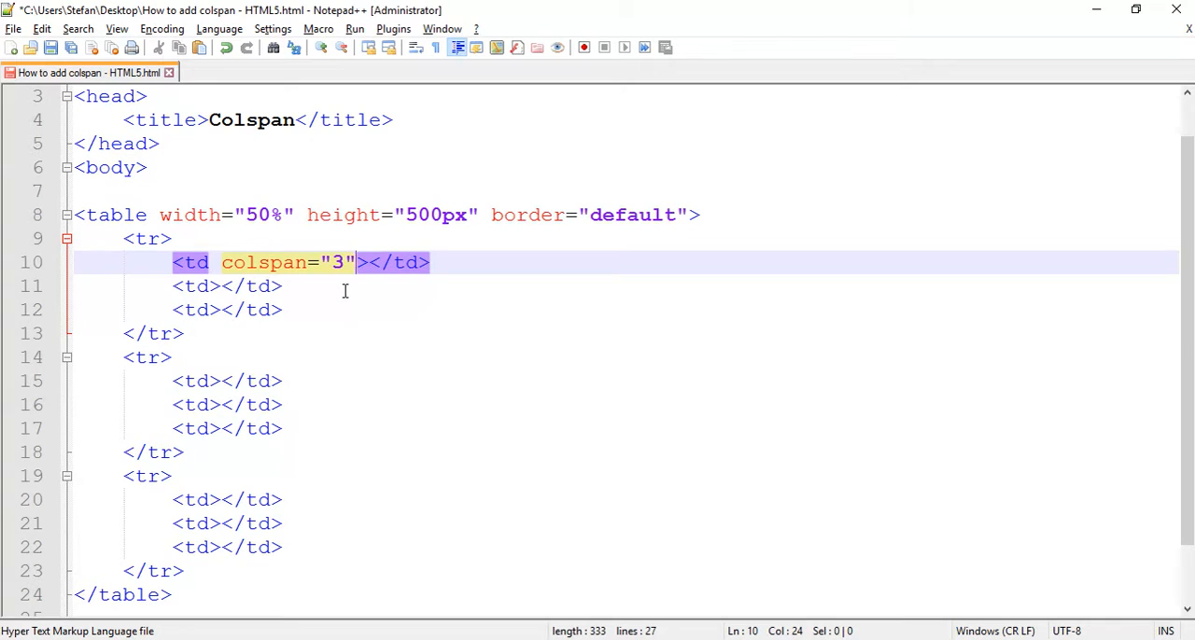
mouse_move(302, 312)
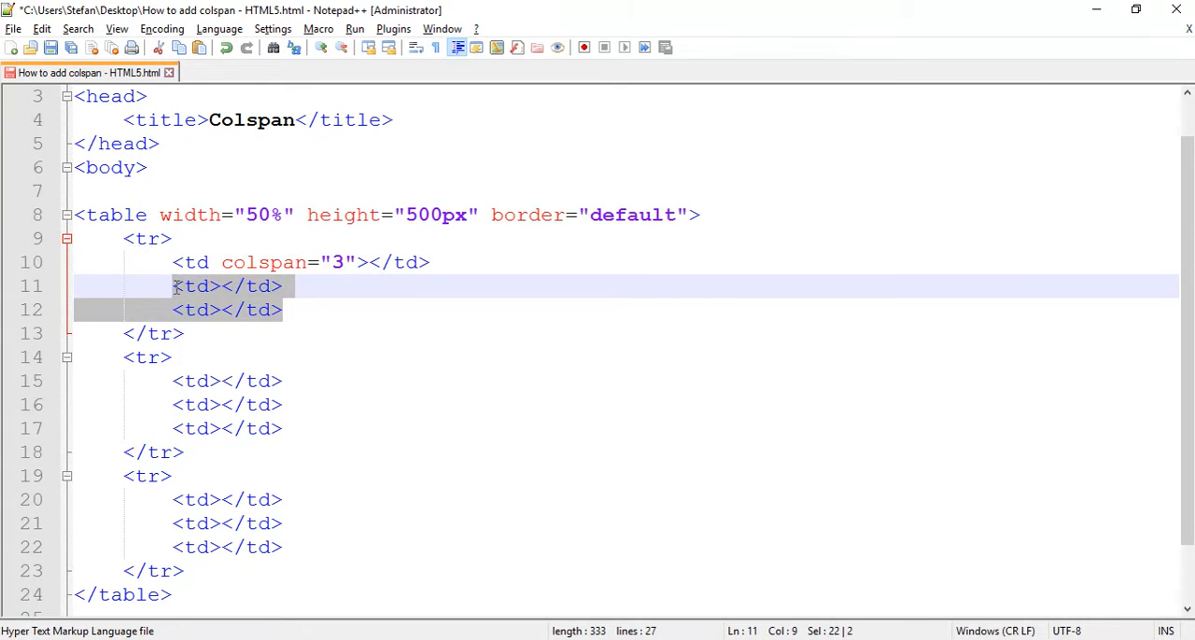
mouse_move(177, 292)
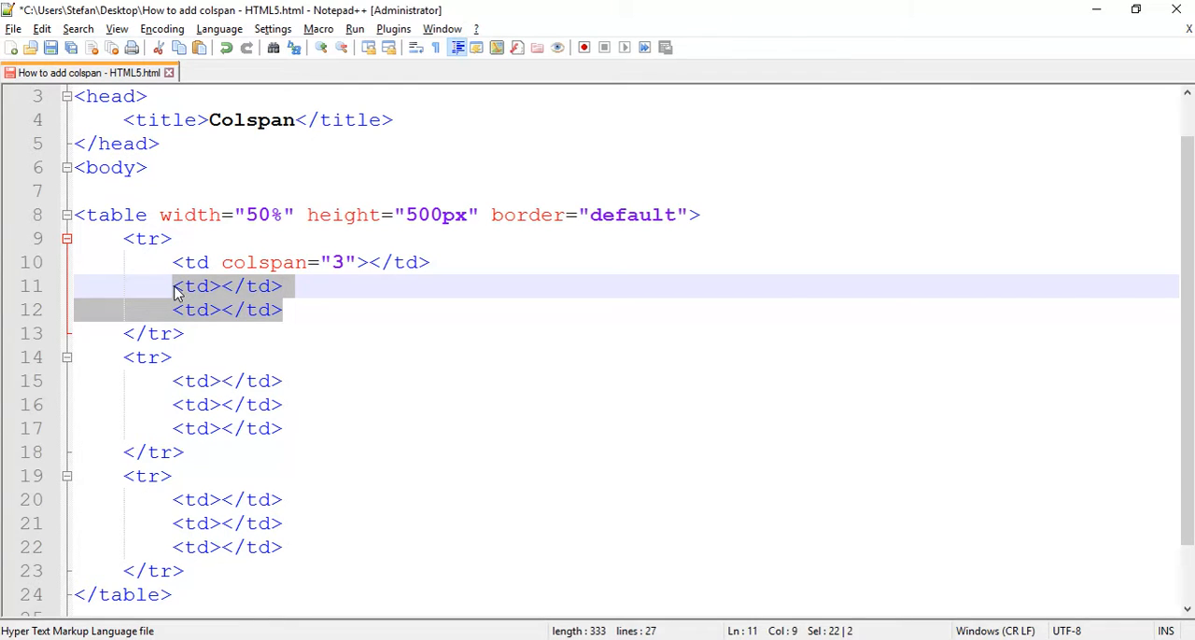
key("Delete")
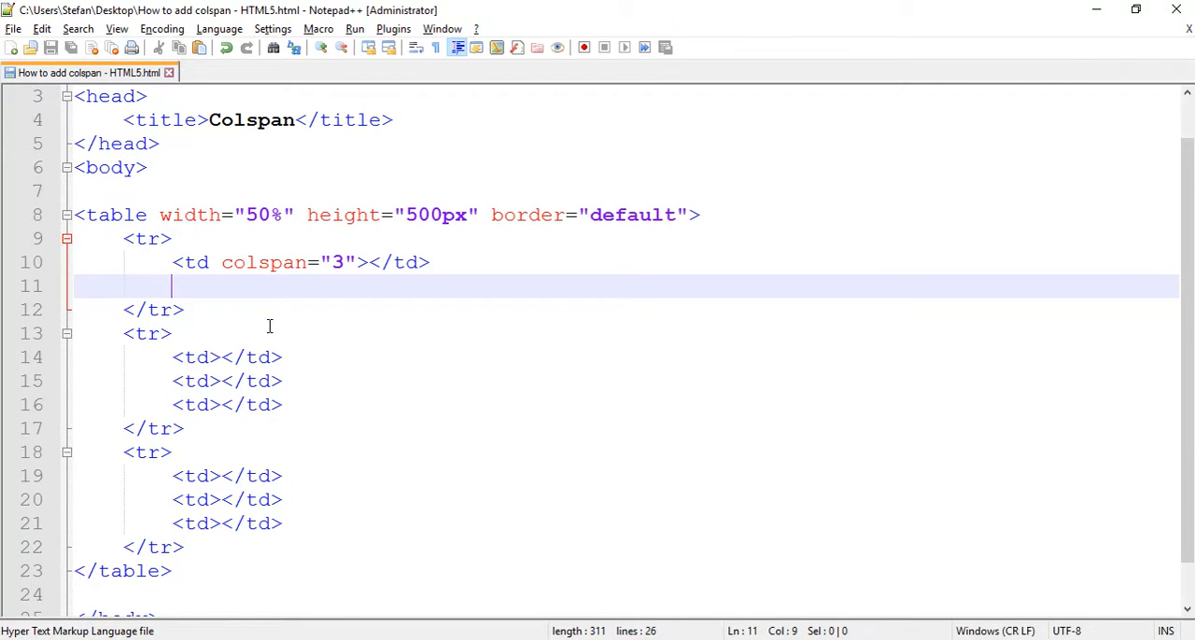
left_click(432, 12)
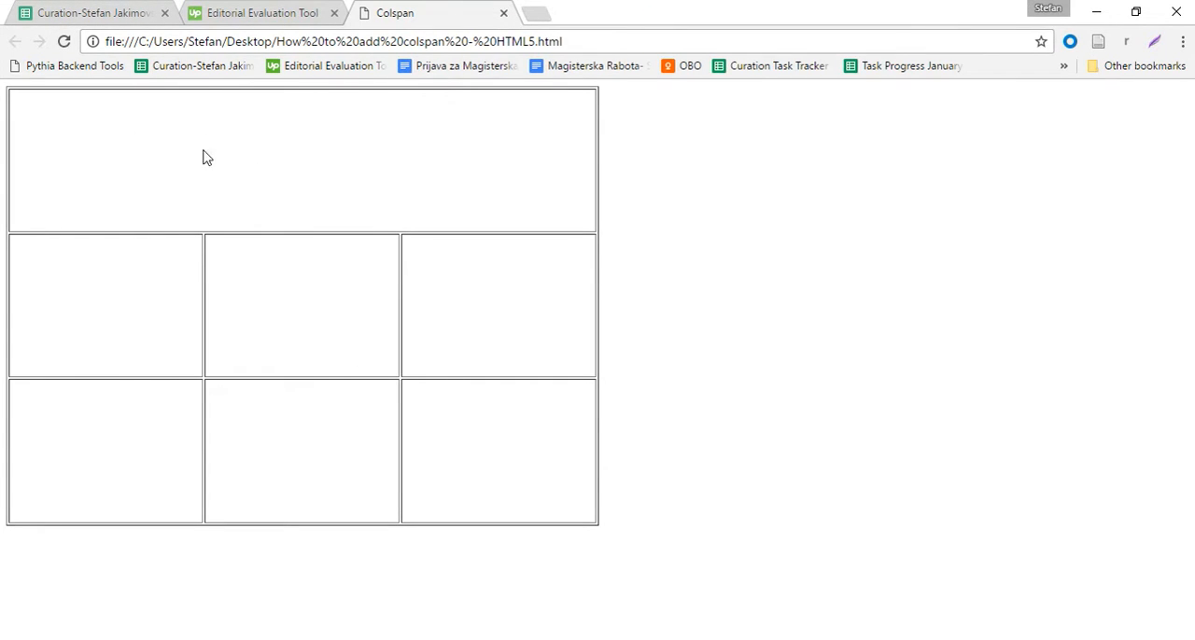
mouse_move(406, 159)
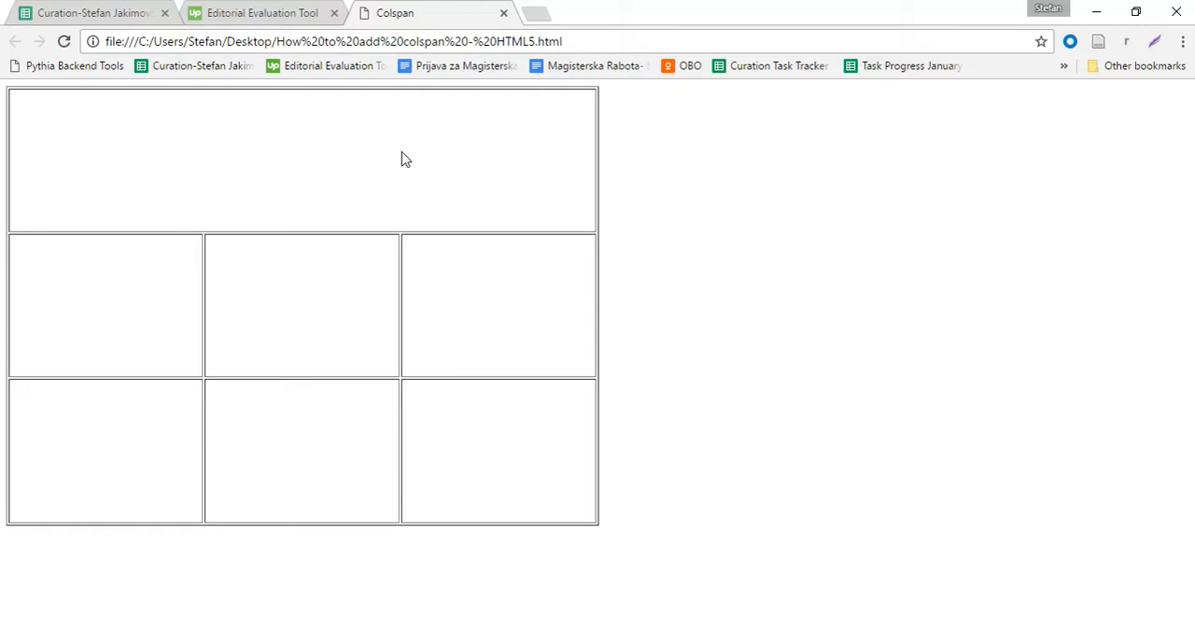
mouse_move(313, 156)
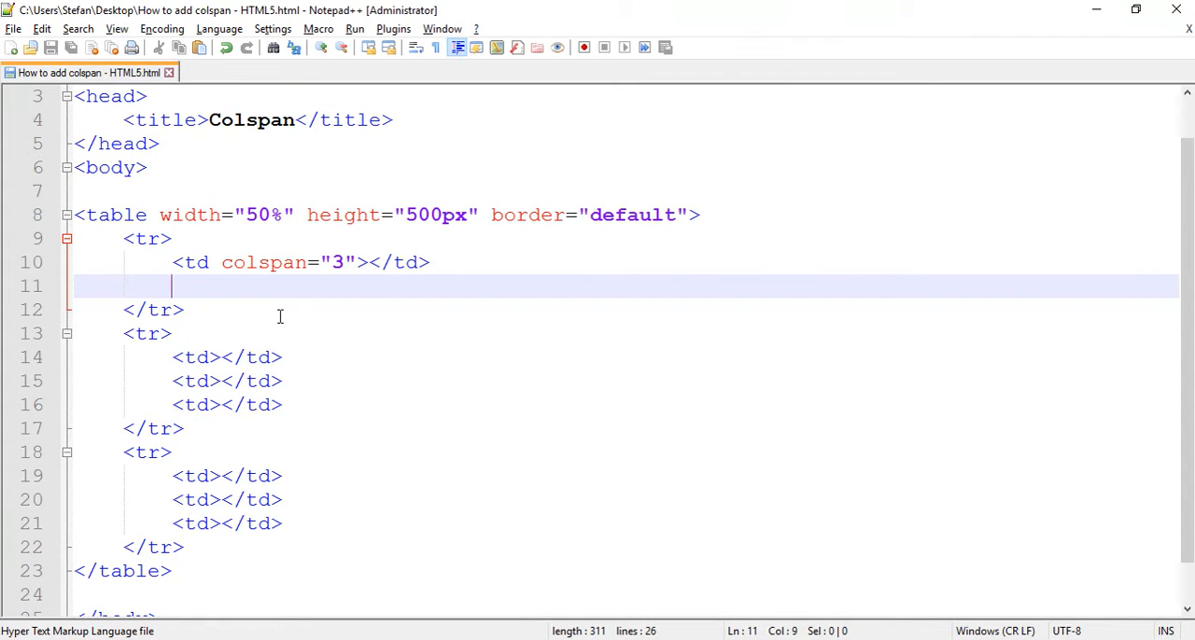
Delete the second row's third cell and add colspan="2" to its first cell
scroll("down", 3)
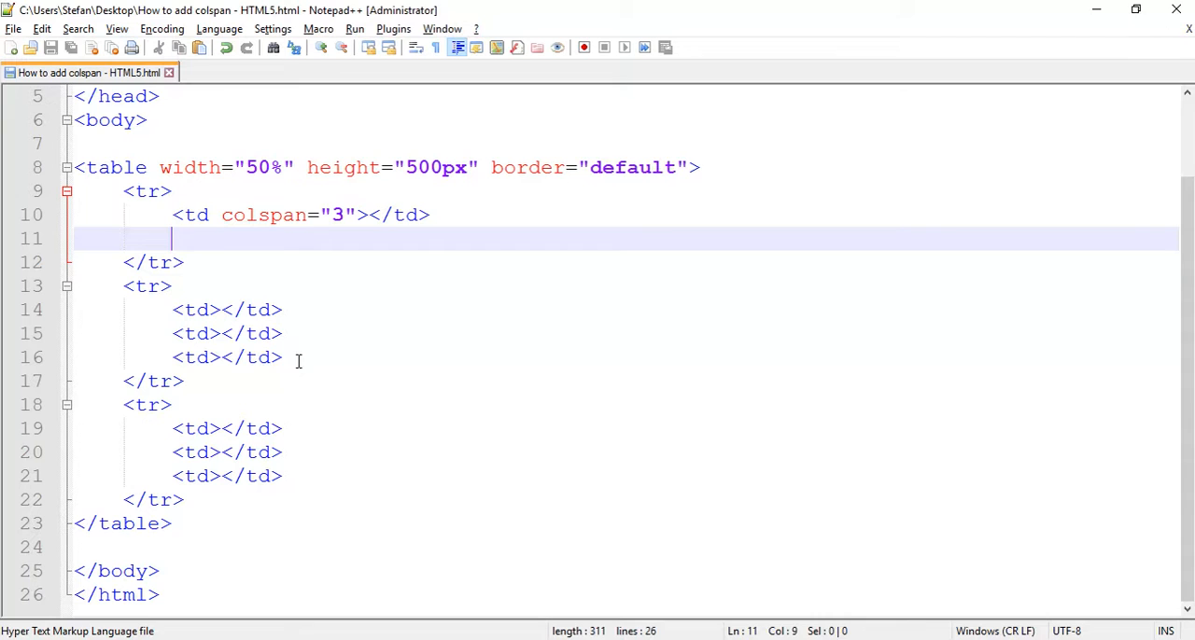
double_click(227, 357)
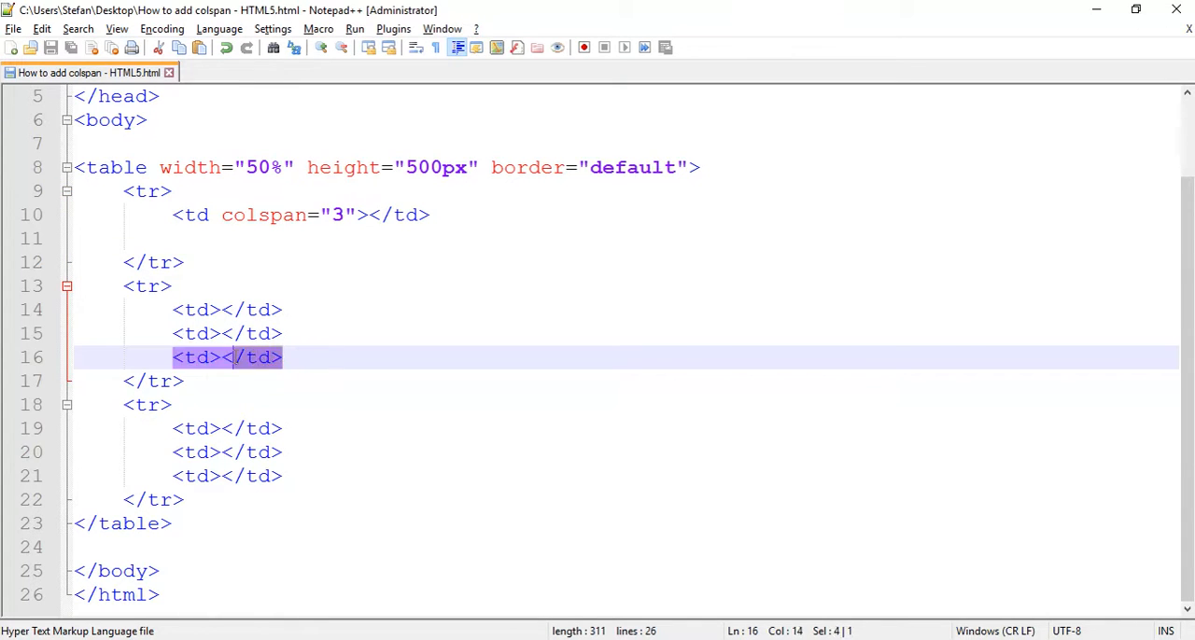
left_click(173, 356)
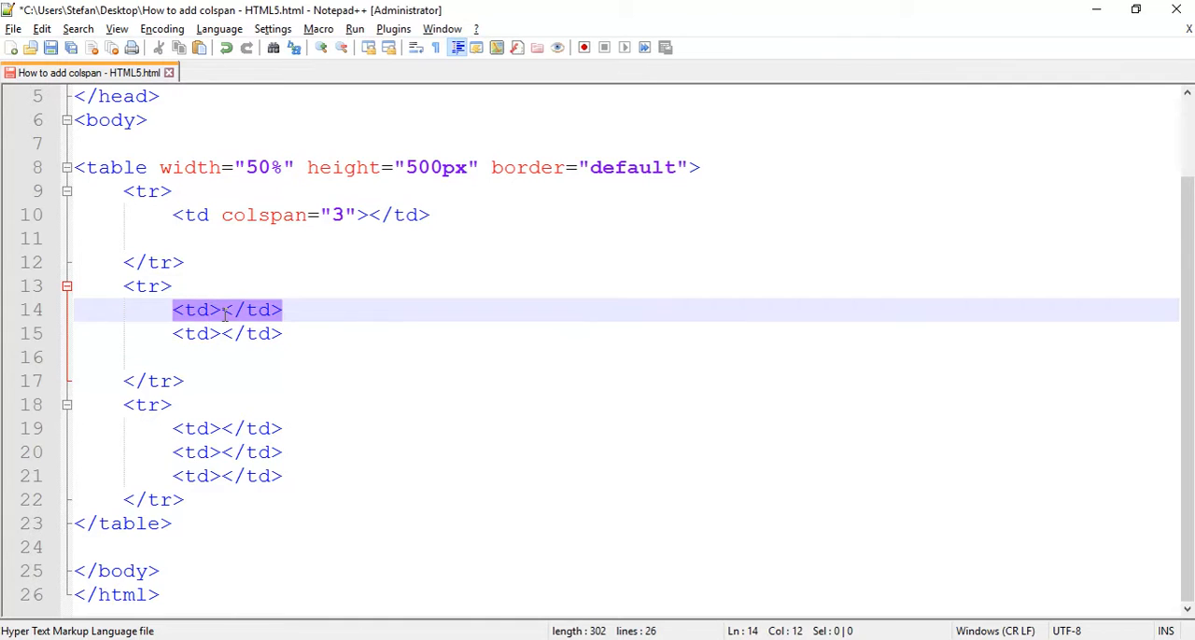
type("ro")
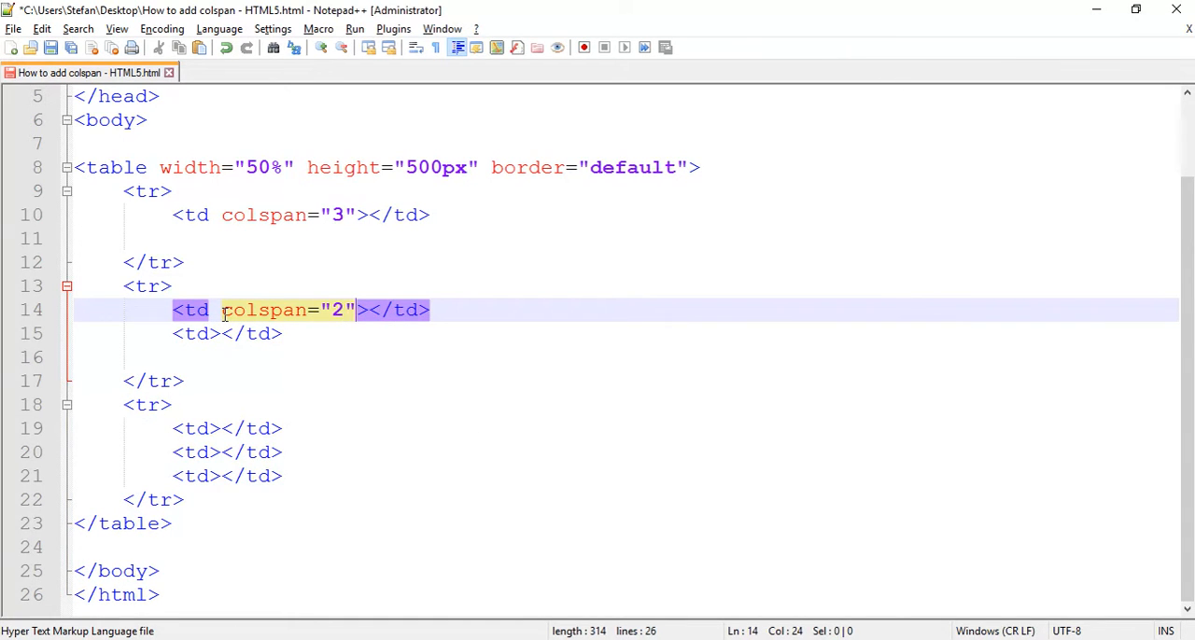
left_click(363, 334)
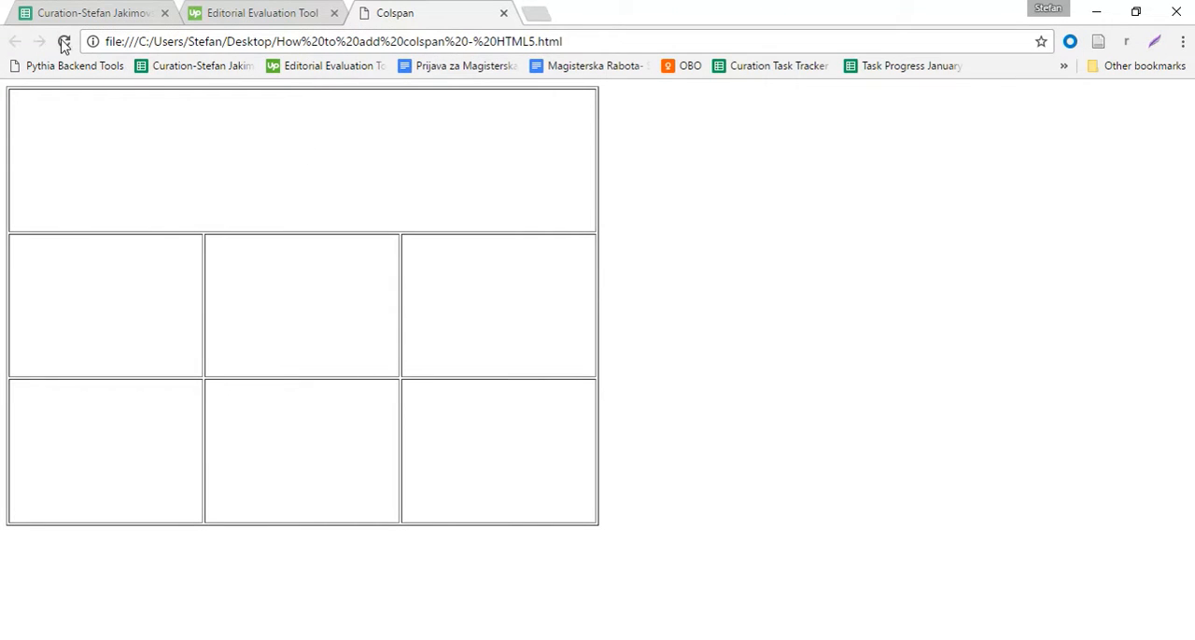
Reload Chrome to show the two-column cell beside one cell in the second row
left_click(63, 41)
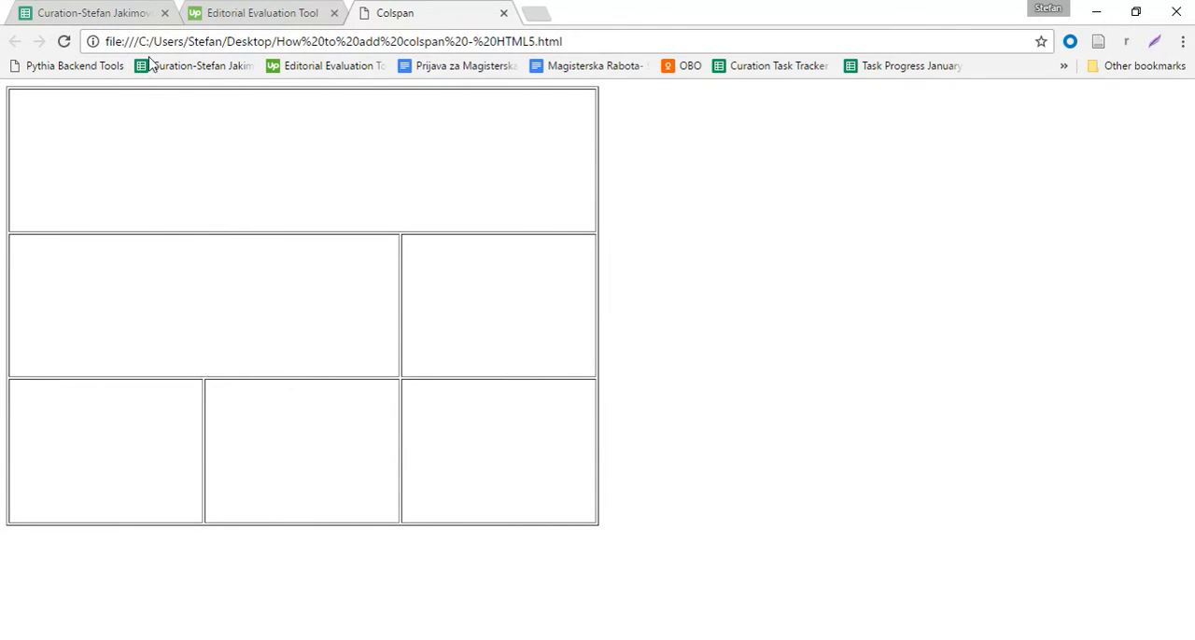
mouse_move(458, 299)
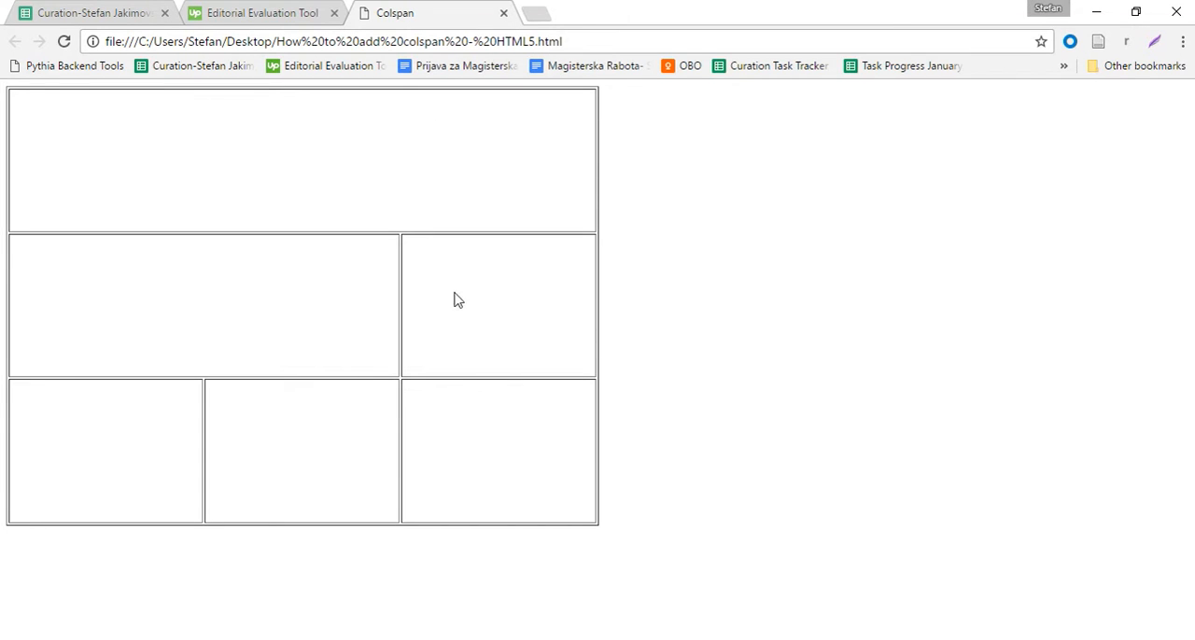
mouse_move(406, 462)
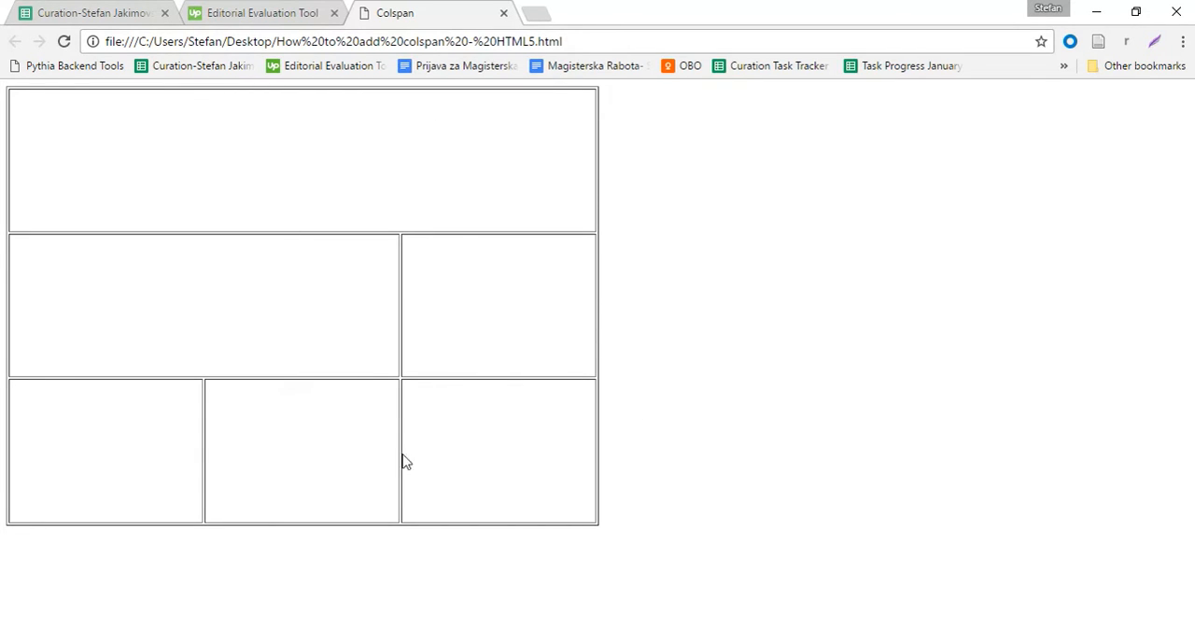
mouse_move(389, 270)
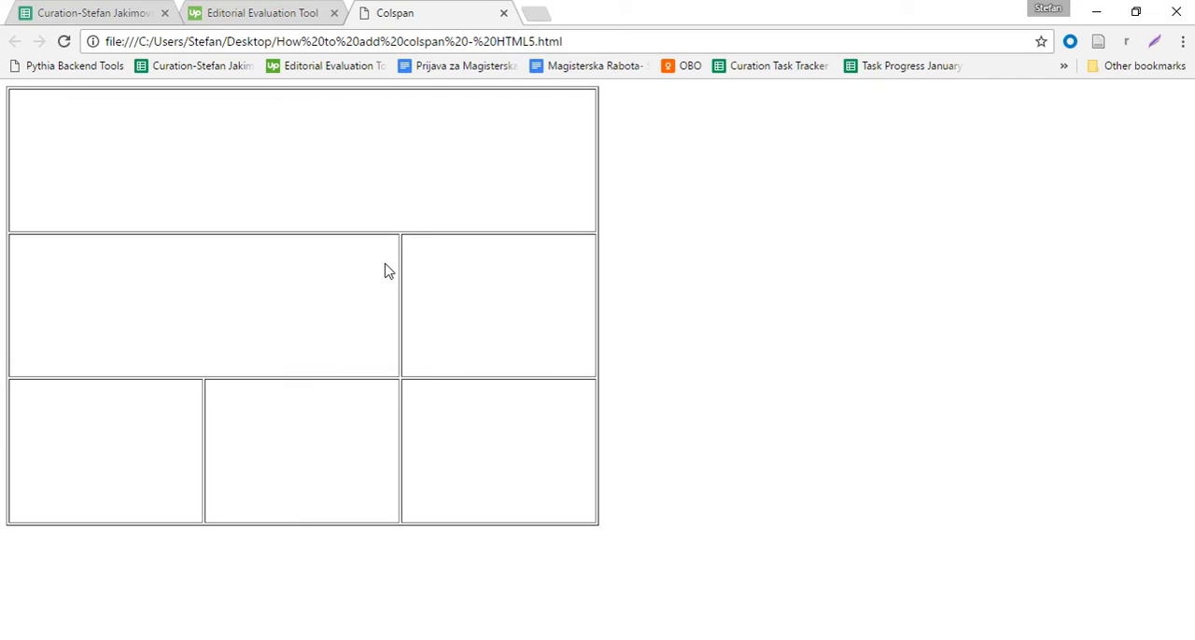